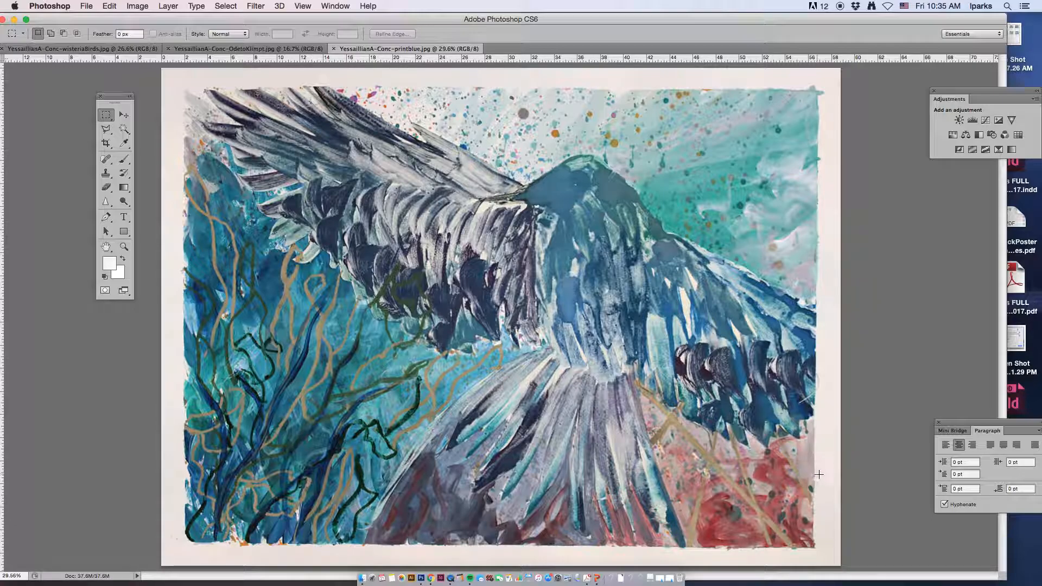
{"action": "mouse_move", "coordinate": [834, 354]}
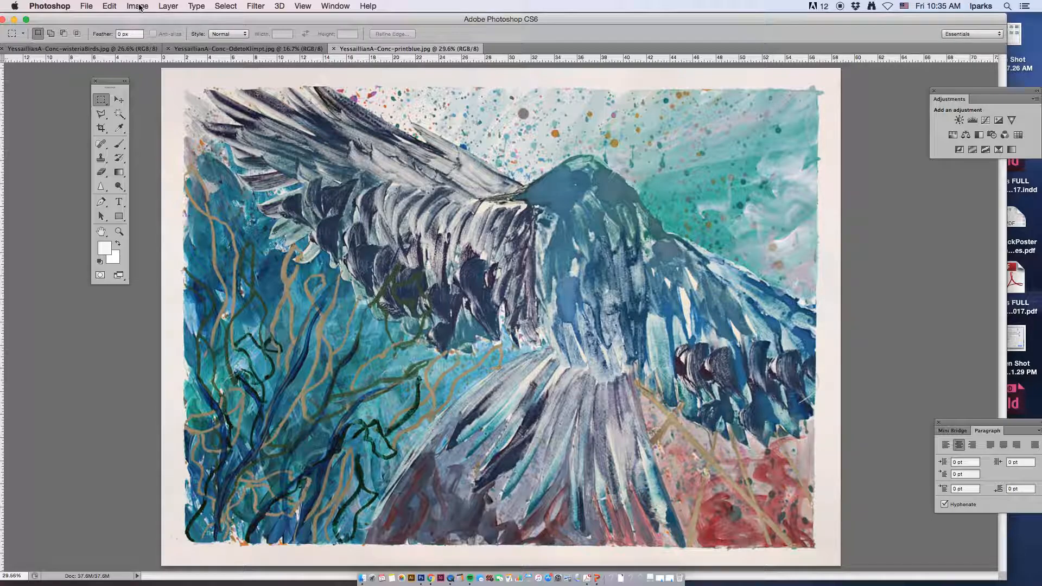
- Preview the painting in Threshold and lower the cutoff from maximum until the paper border shows white
{"action": "left_click", "coordinate": [140, 6]}
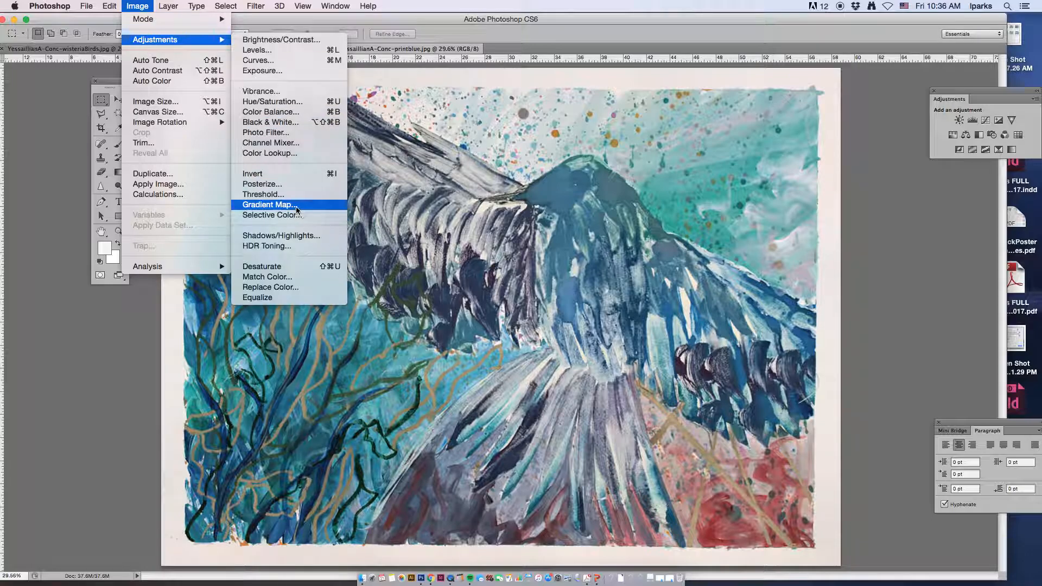
{"action": "left_click", "coordinate": [263, 194]}
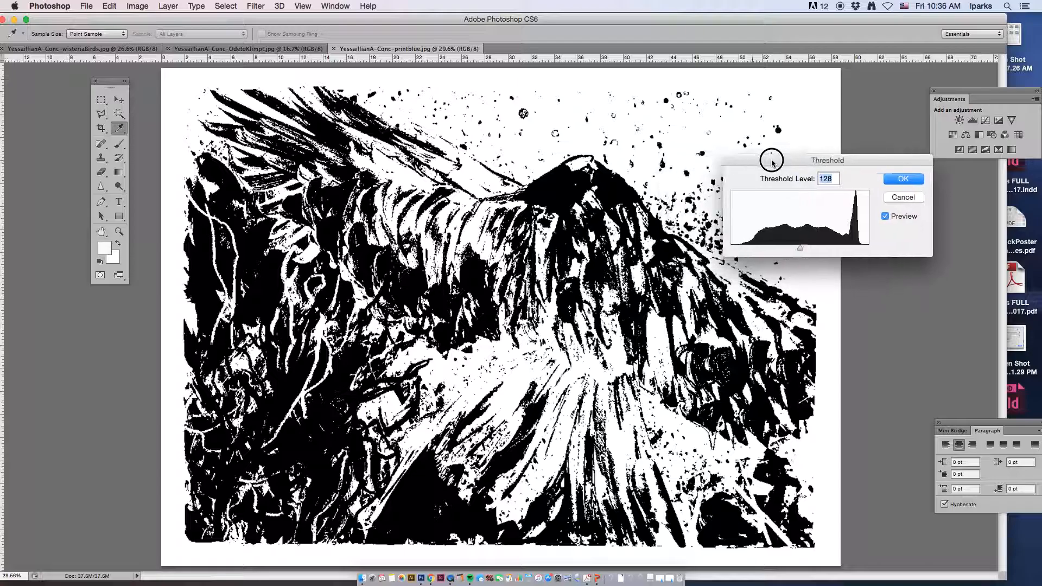
{"action": "left_click_drag", "start_coordinate": [800, 250], "coordinate": [840, 247]}
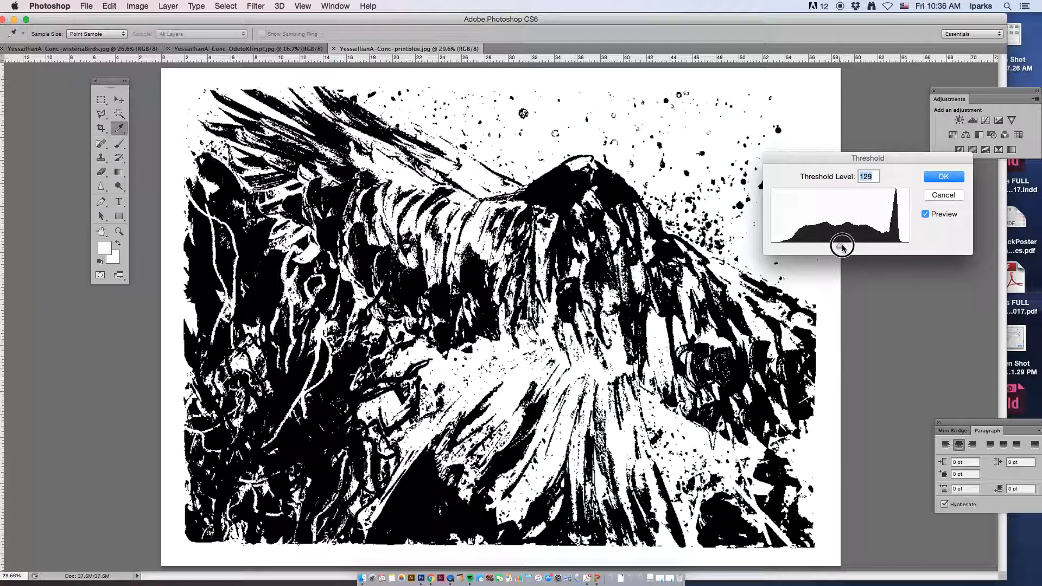
{"action": "left_click_drag", "start_coordinate": [842, 246], "coordinate": [908, 246]}
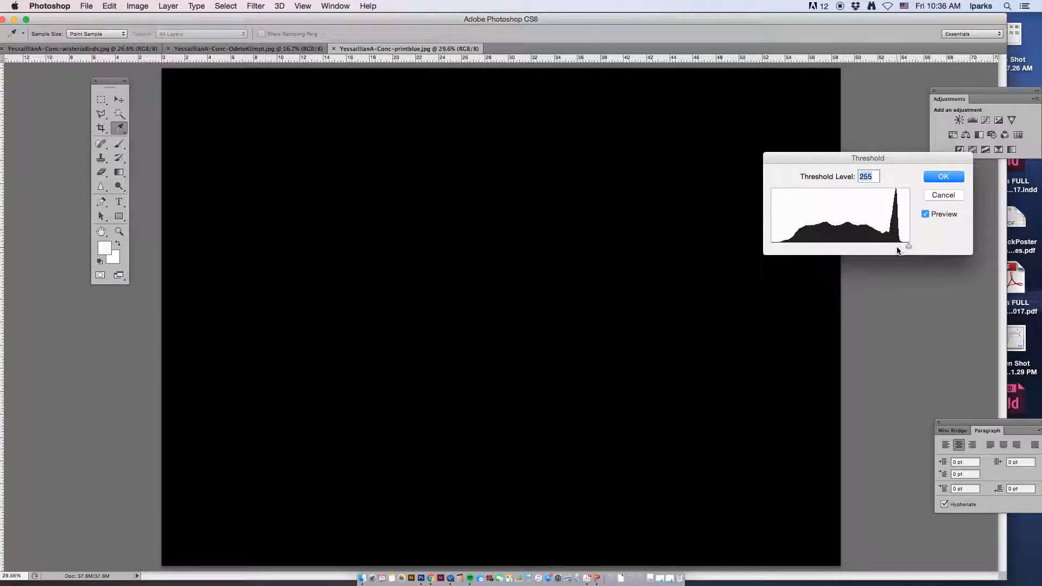
{"action": "left_click_drag", "start_coordinate": [908, 246], "coordinate": [908, 248]}
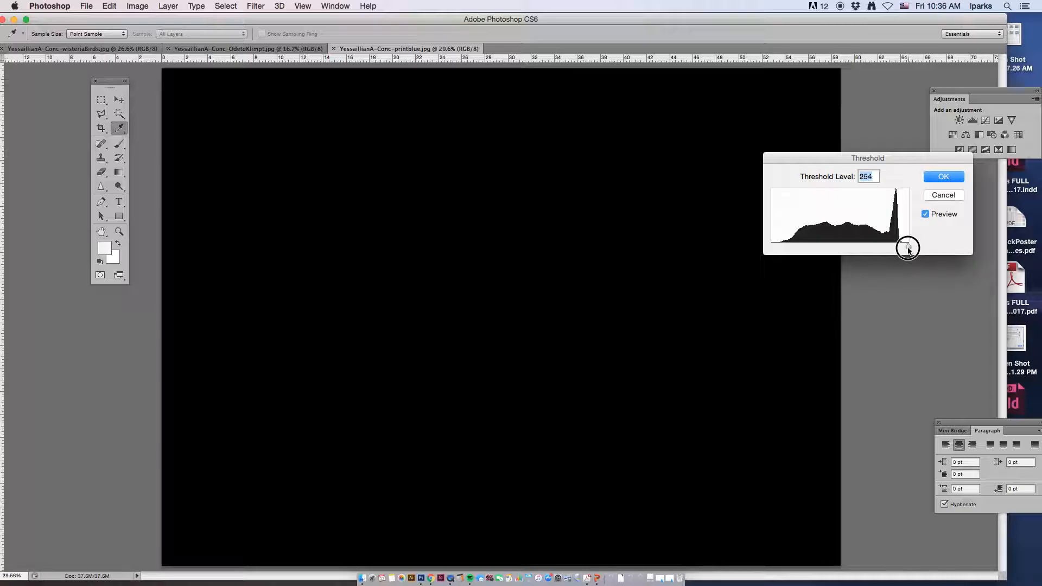
{"action": "left_click_drag", "start_coordinate": [907, 248], "coordinate": [902, 248]}
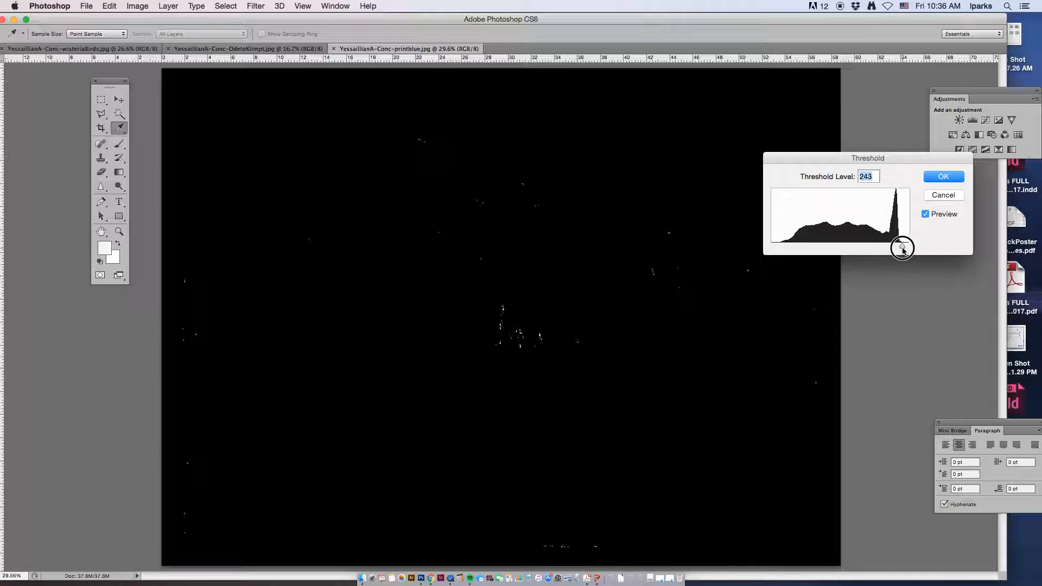
{"action": "left_click_drag", "start_coordinate": [902, 247], "coordinate": [897, 248]}
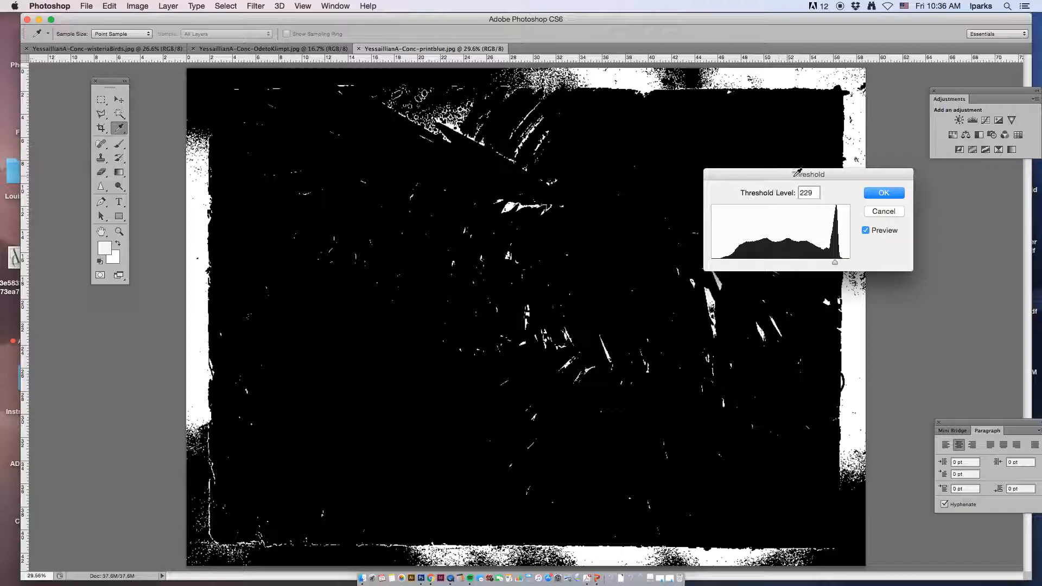
{"action": "mouse_move", "coordinate": [825, 230]}
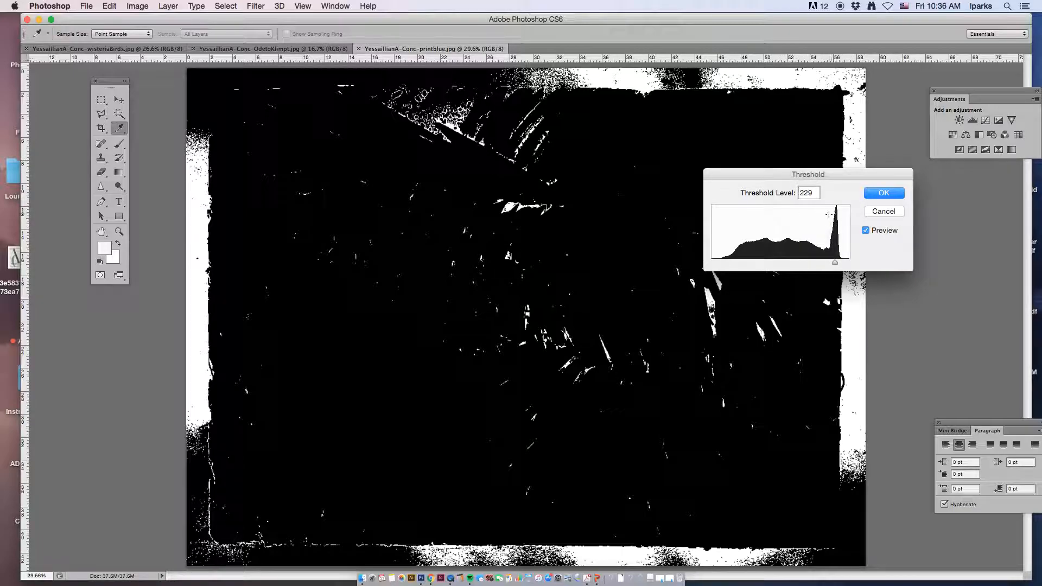
- Discard the Threshold preview and return to the Image adjustments list
{"action": "left_click", "coordinate": [883, 211]}
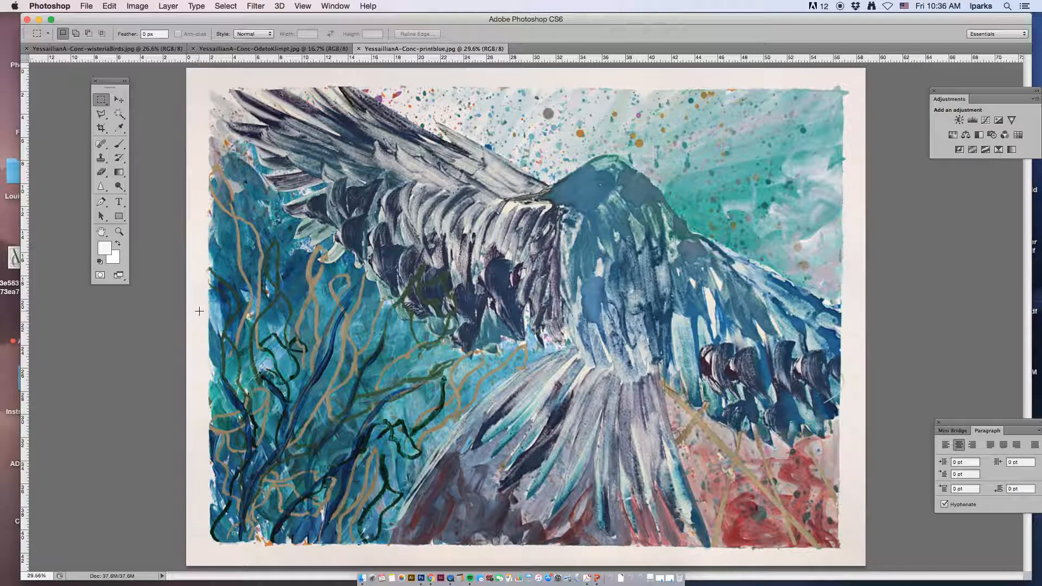
{"action": "mouse_move", "coordinate": [201, 336]}
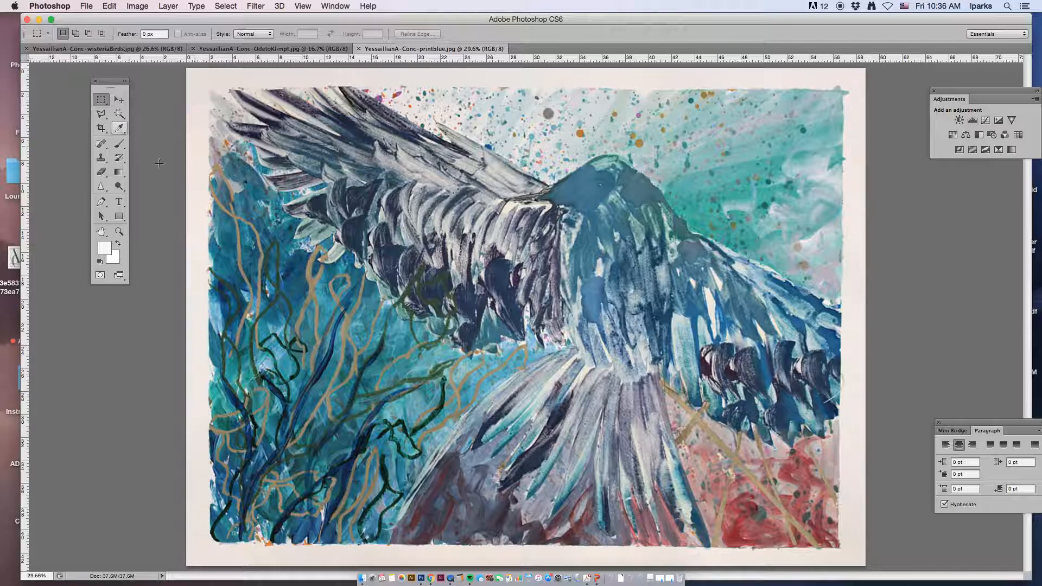
{"action": "left_click", "coordinate": [142, 5]}
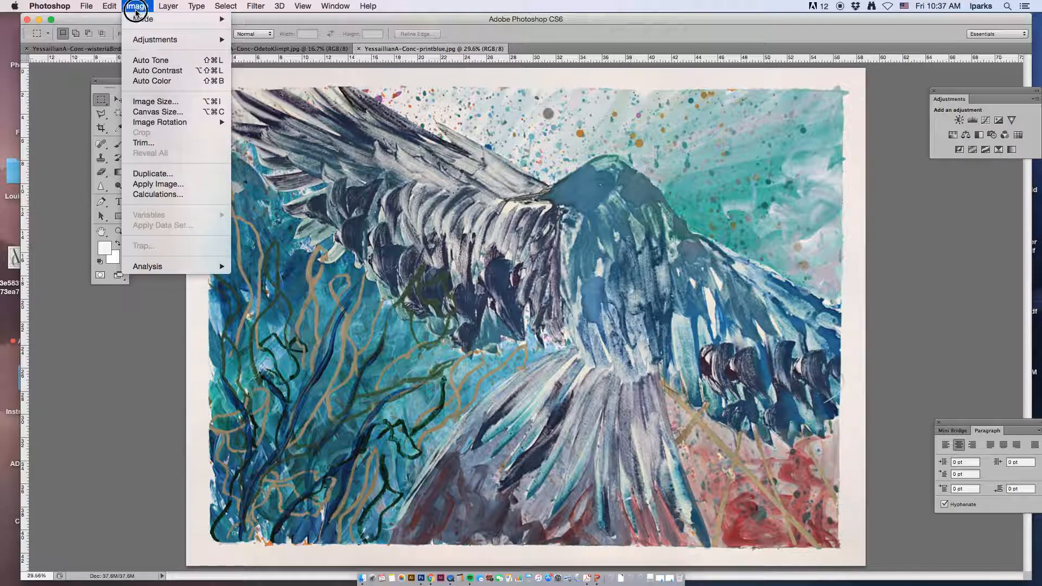
{"action": "mouse_move", "coordinate": [156, 39]}
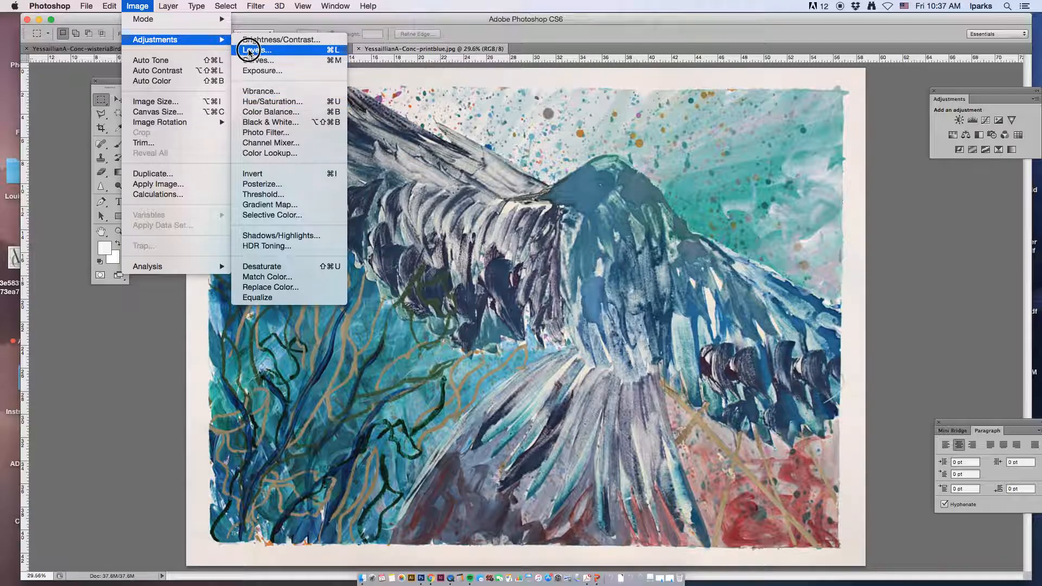
- Apply a Levels white-point correction sampled from the paper border to brighten the painting
{"action": "left_click", "coordinate": [249, 50]}
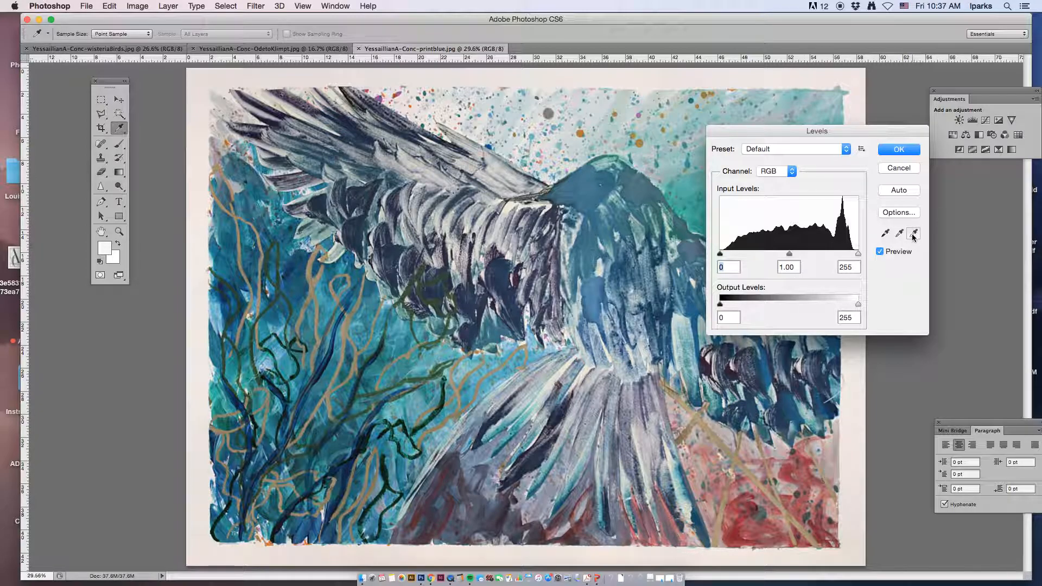
{"action": "left_click", "coordinate": [913, 232]}
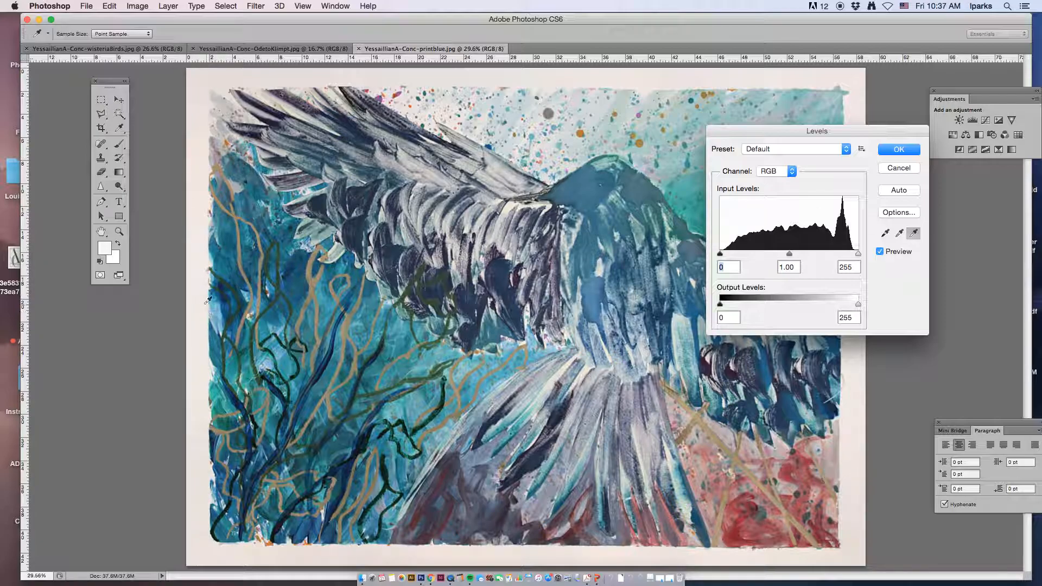
{"action": "mouse_move", "coordinate": [46, 306]}
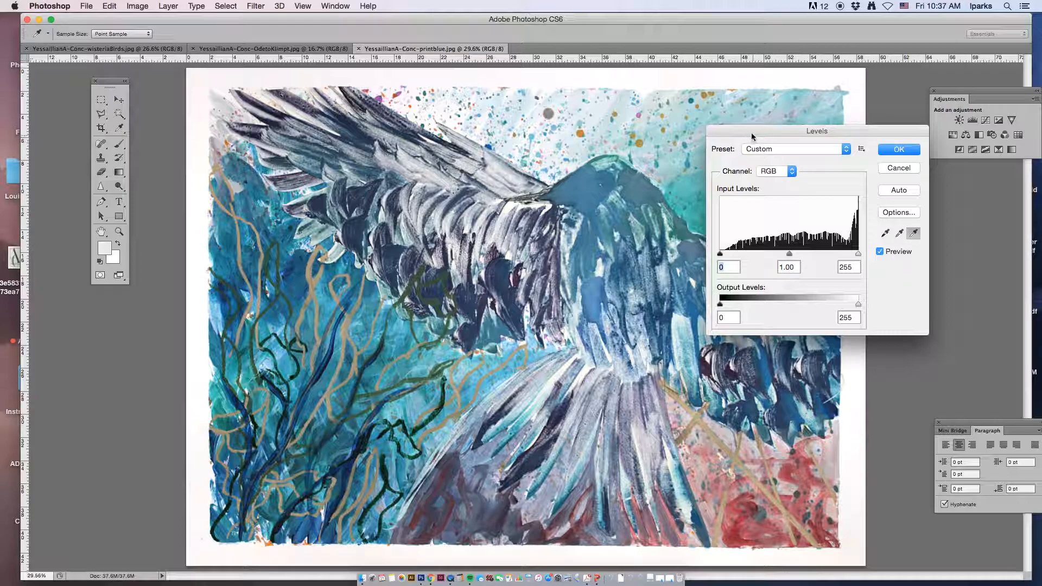
{"action": "left_click_drag", "start_coordinate": [751, 131], "coordinate": [813, 161]}
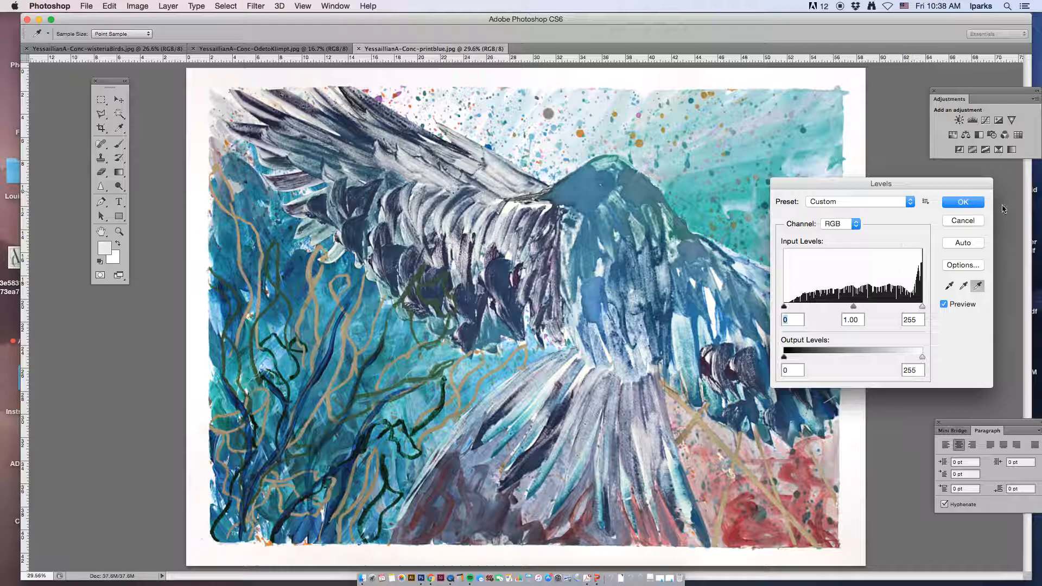
{"action": "left_click", "coordinate": [962, 202]}
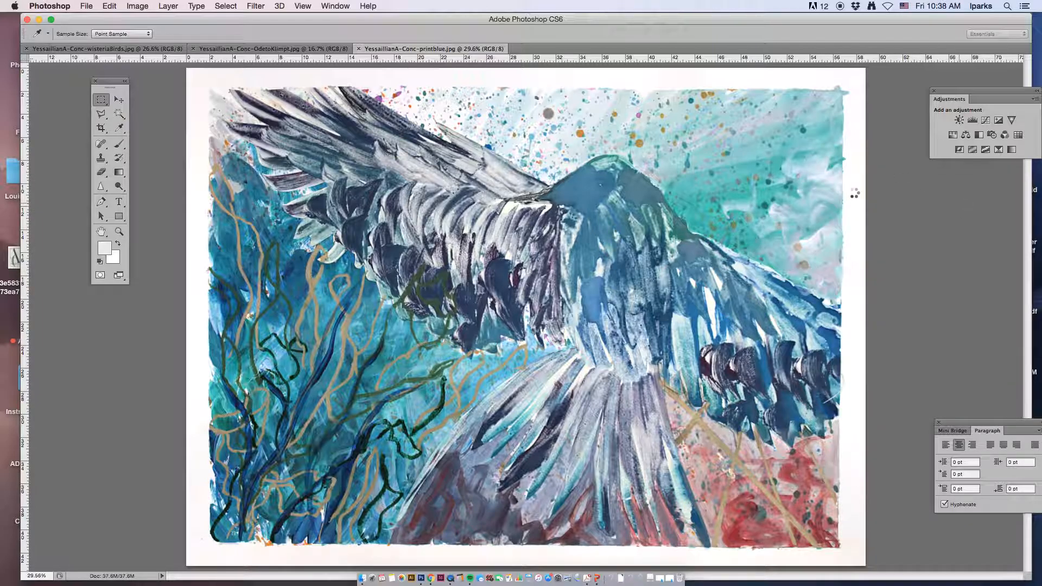
- Sample the top paper border with the Eyedropper and read its near-white values (e.g. fffefd) in the Foreground Color picker
{"action": "left_click", "coordinate": [101, 99]}
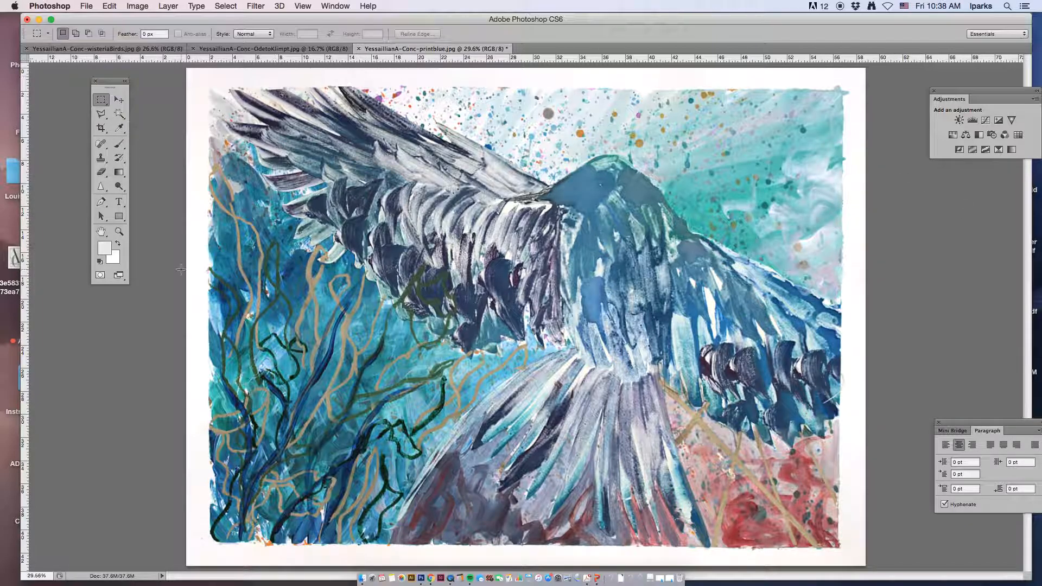
{"action": "left_click", "coordinate": [119, 128]}
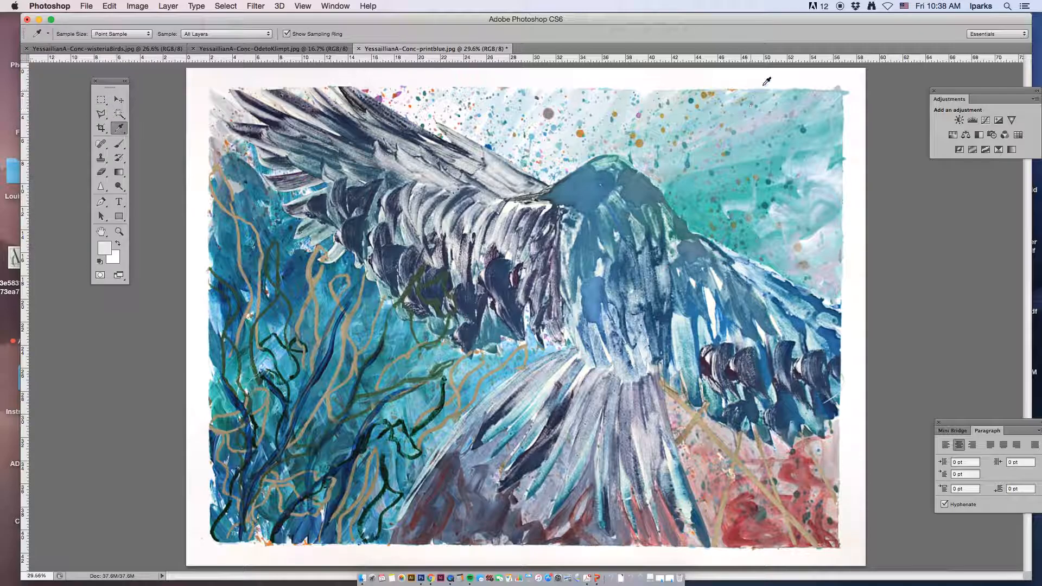
{"action": "left_click", "coordinate": [854, 79]}
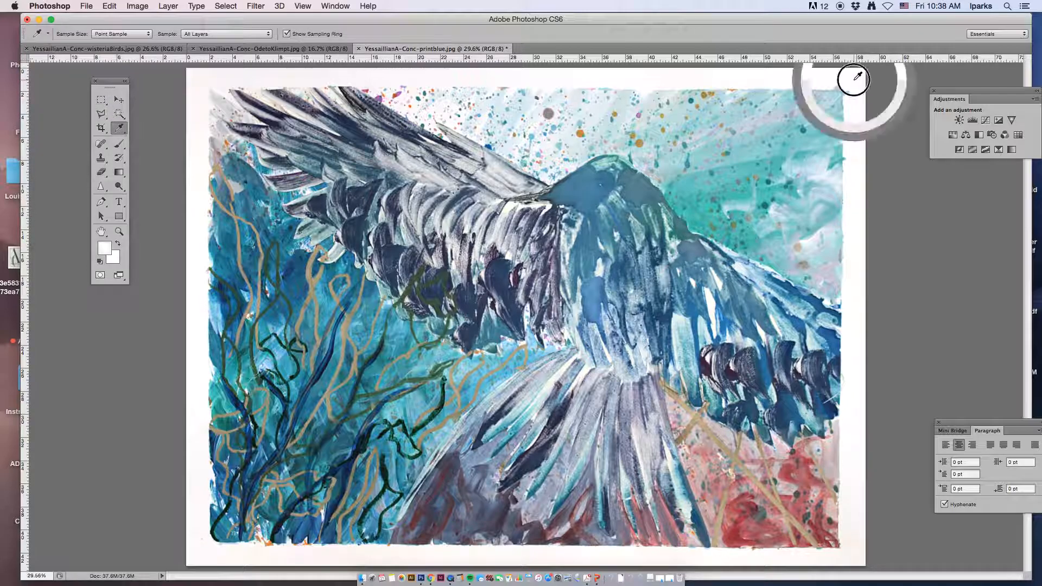
{"action": "mouse_move", "coordinate": [510, 88]}
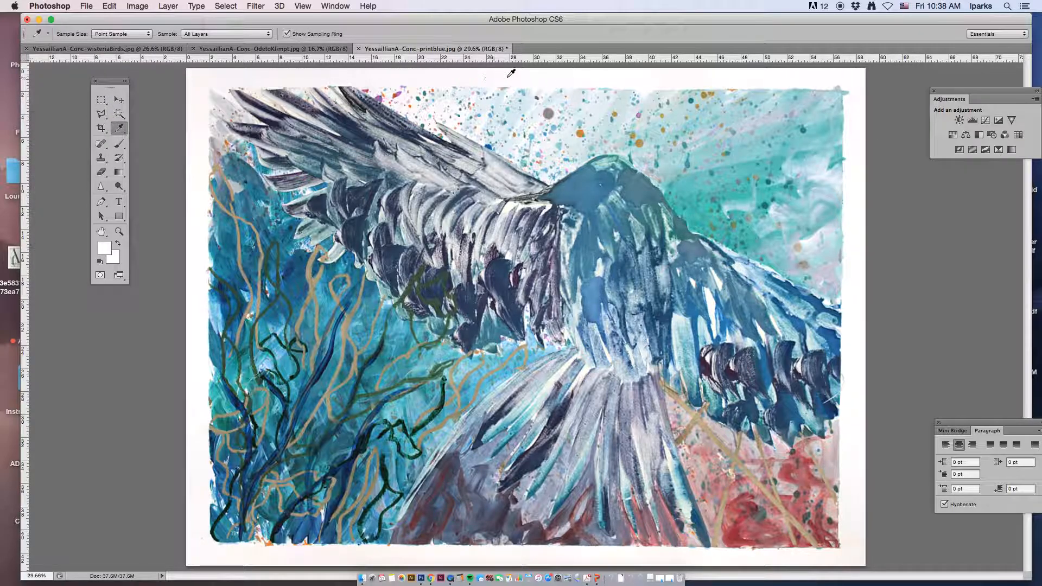
{"action": "left_click", "coordinate": [104, 247]}
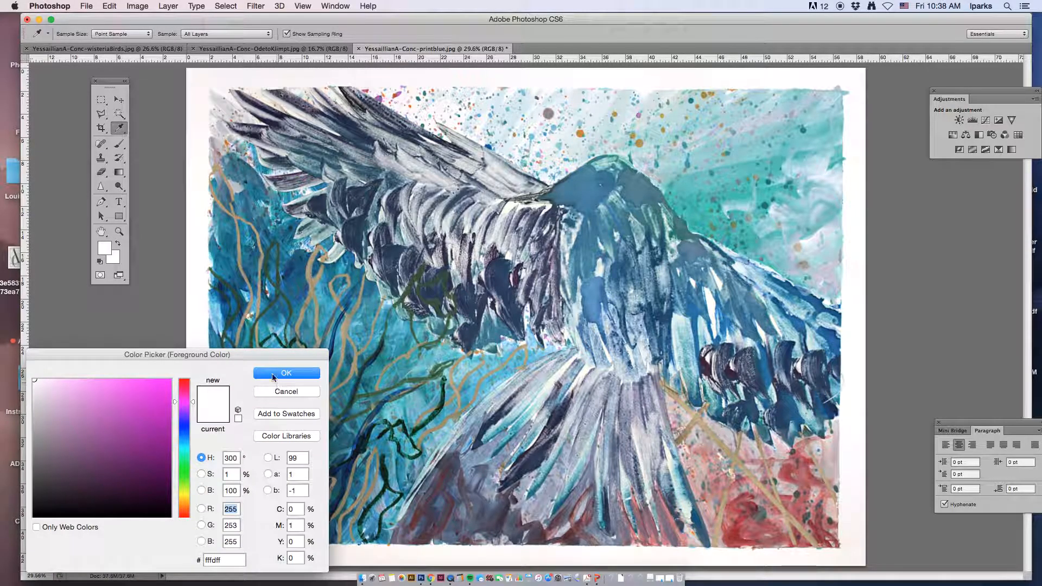
{"action": "left_click", "coordinate": [287, 373]}
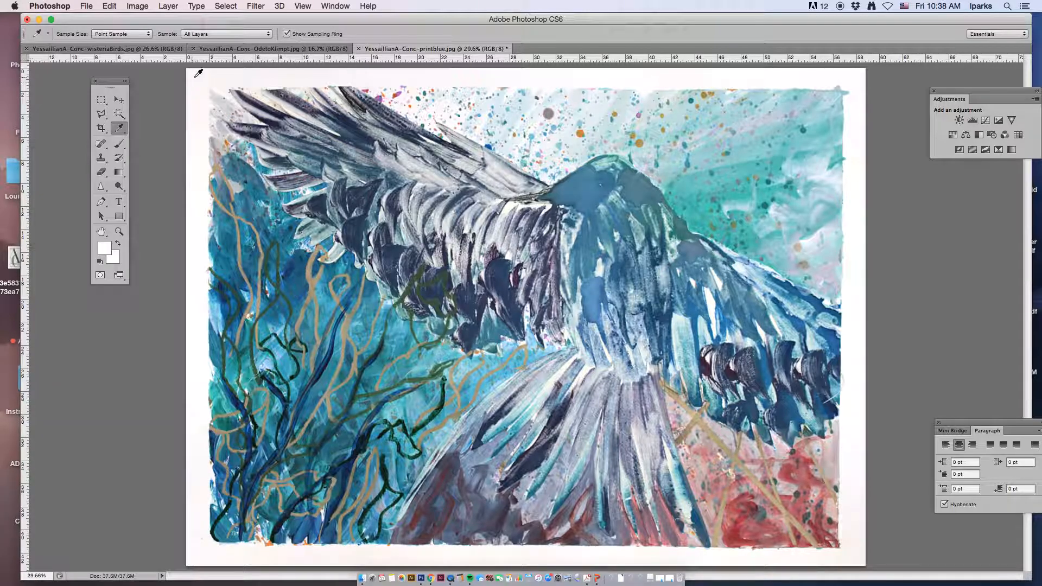
{"action": "left_click", "coordinate": [104, 247]}
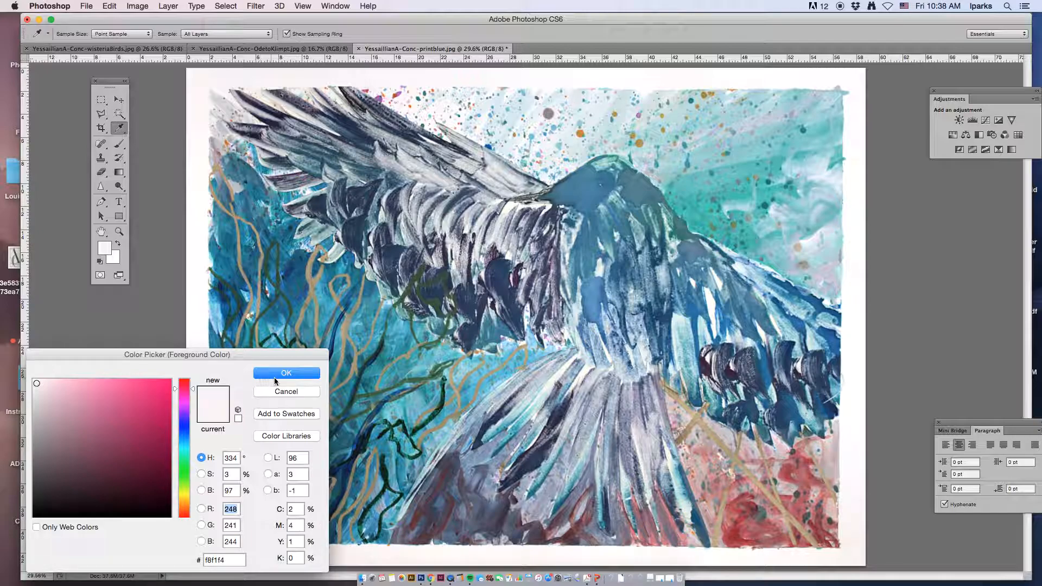
{"action": "left_click", "coordinate": [287, 373]}
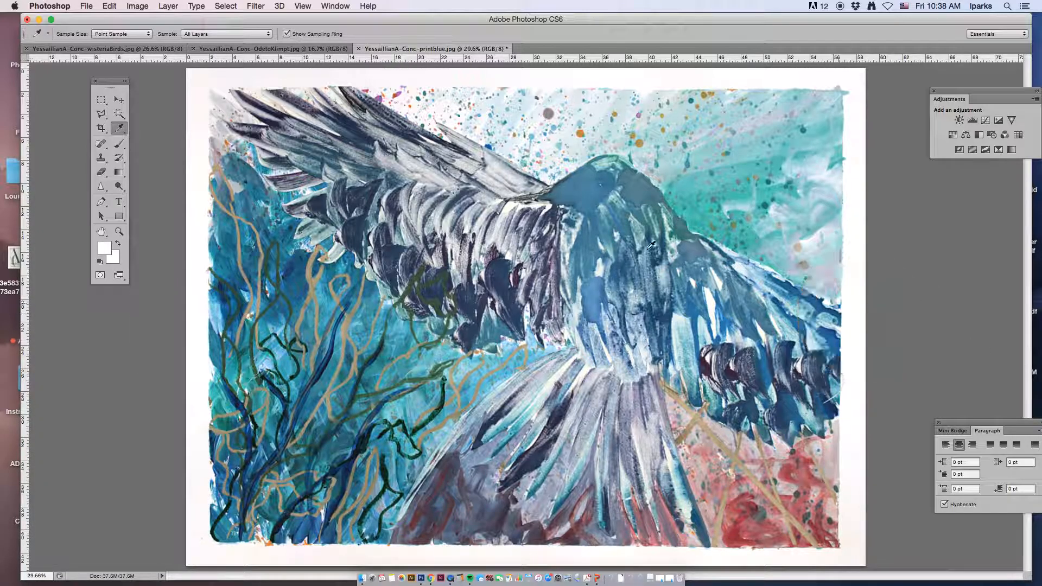
- Check further border samples (e.g. fffcf4) in the colour picker, ending at the lower-left corner
{"action": "left_click", "coordinate": [100, 248]}
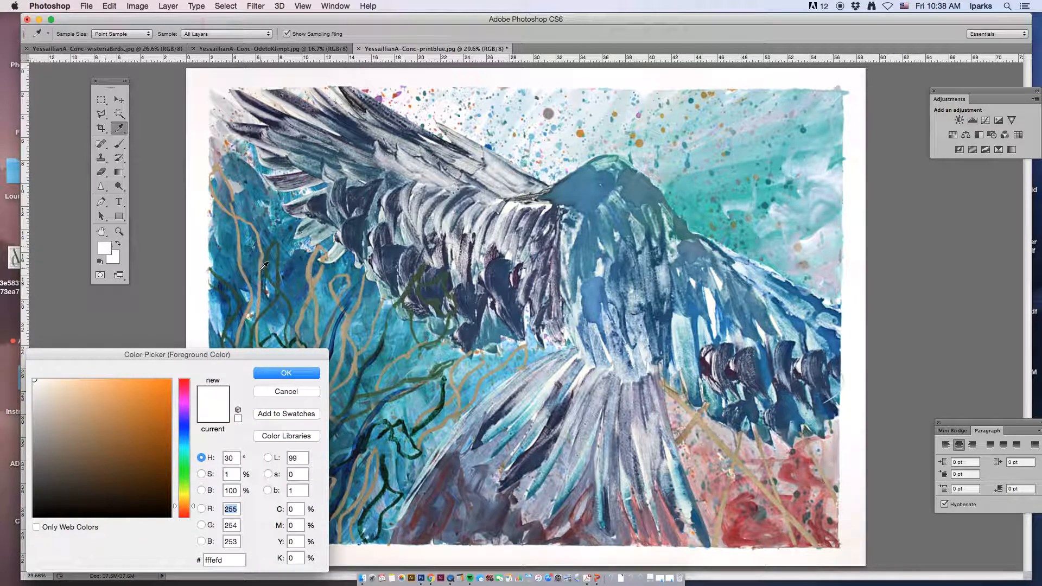
{"action": "left_click", "coordinate": [287, 374]}
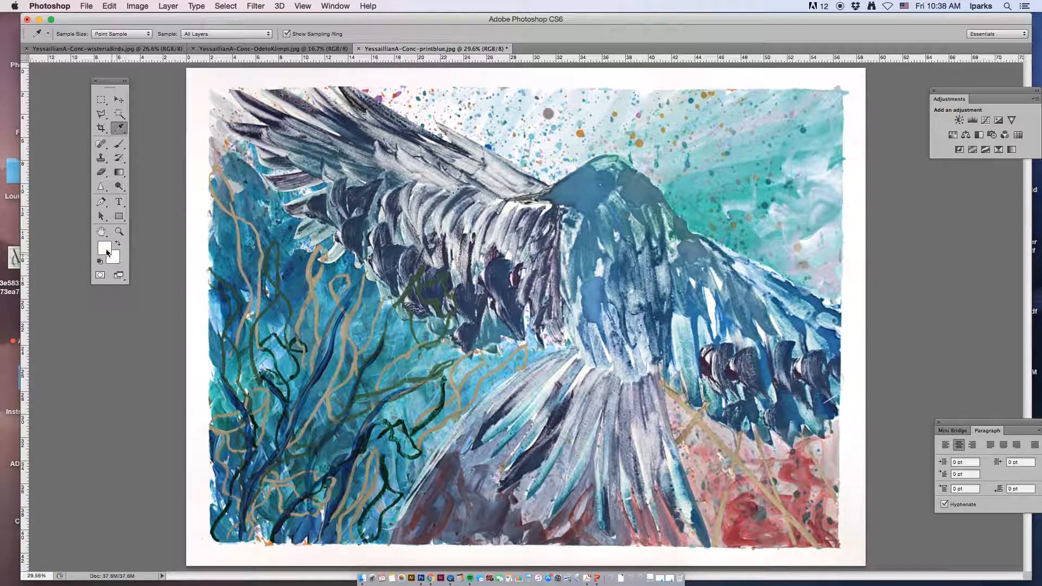
{"action": "left_click", "coordinate": [102, 249]}
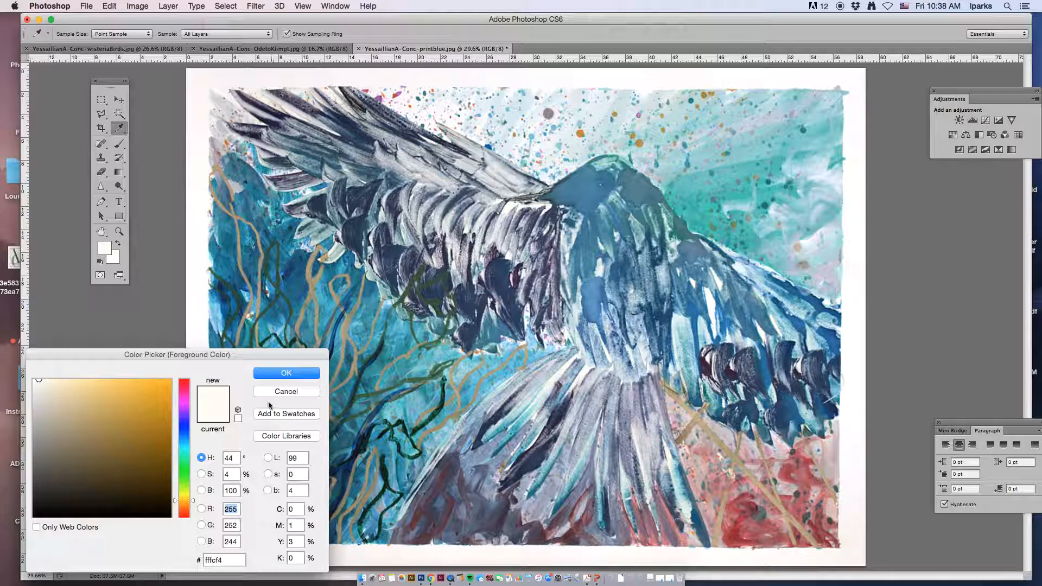
{"action": "left_click", "coordinate": [286, 373]}
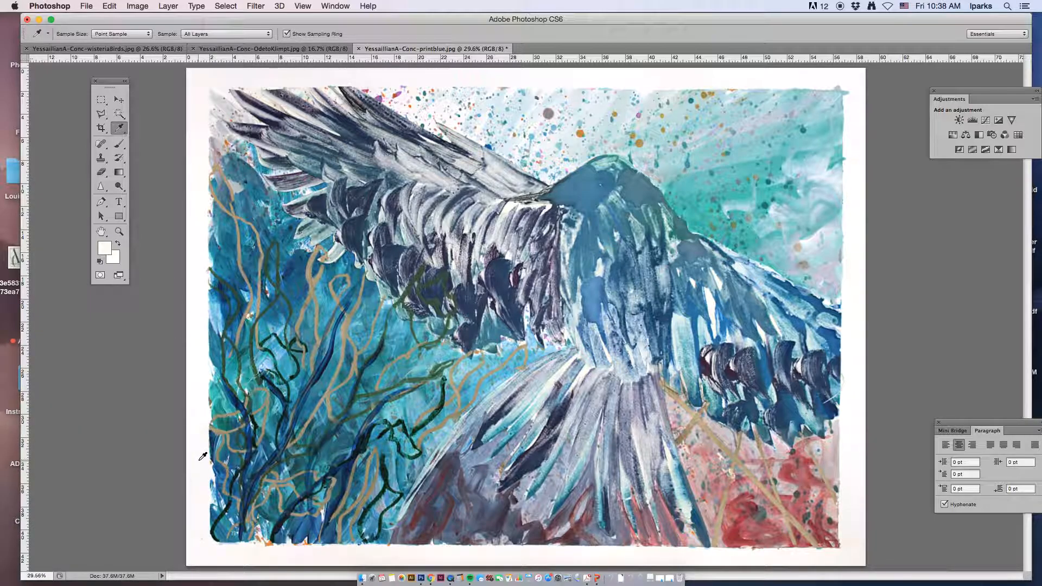
{"action": "left_click", "coordinate": [99, 248]}
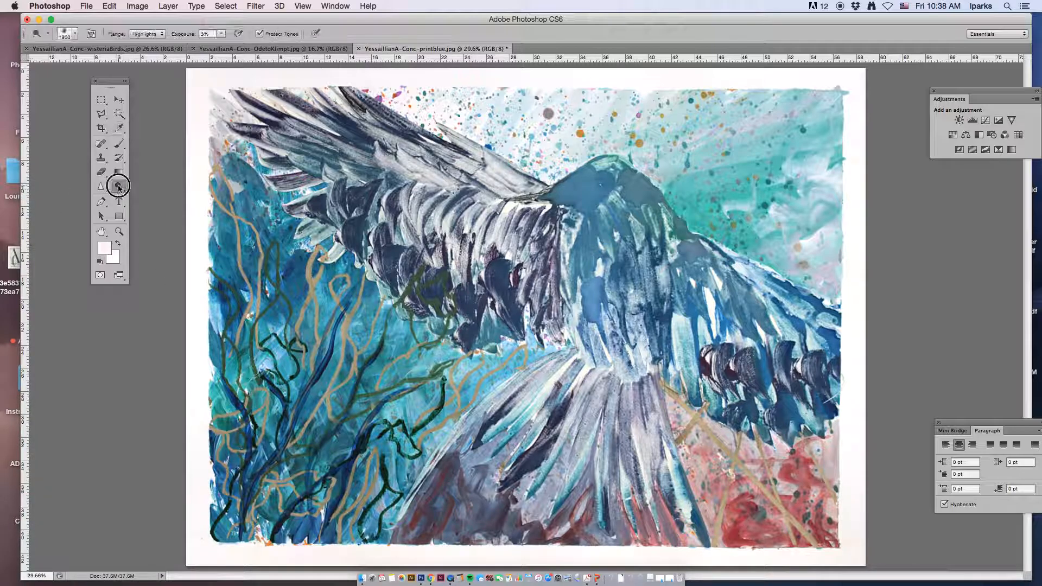
- Switch from the Dodge group to the Sponge Tool and set its mode to Desaturate at 50% flow
{"action": "left_click", "coordinate": [119, 186]}
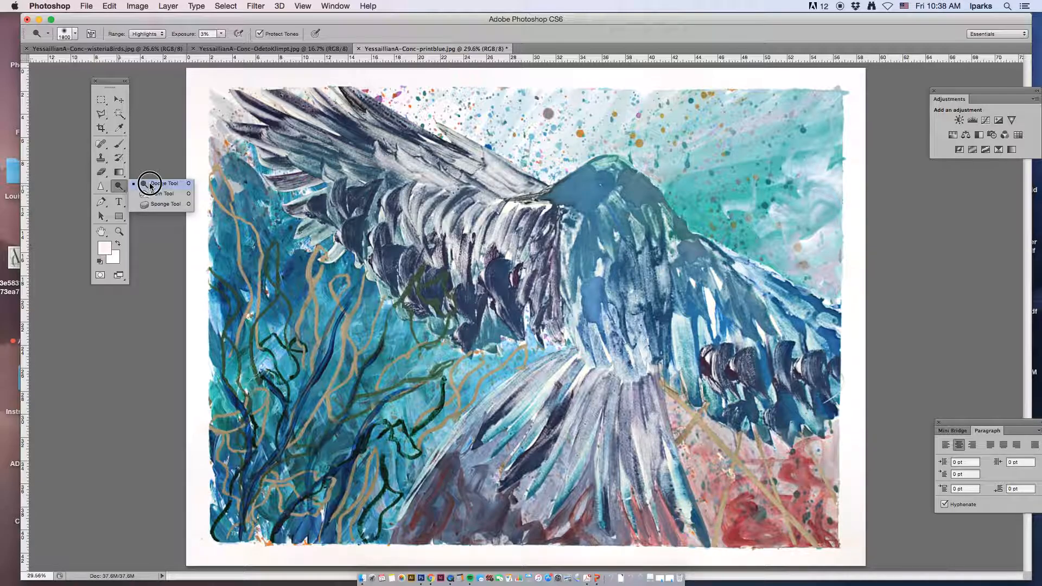
{"action": "mouse_move", "coordinate": [171, 204]}
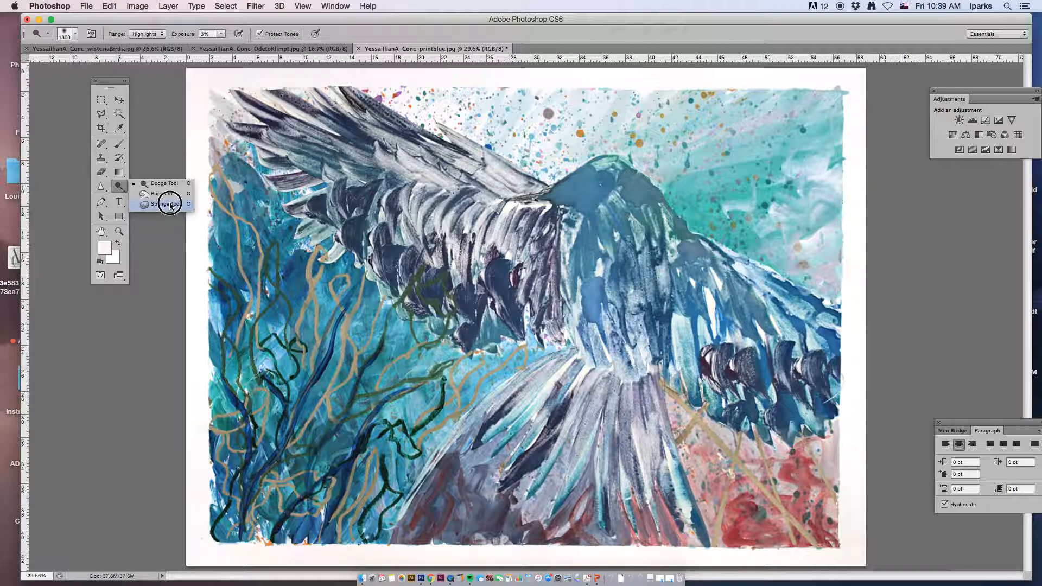
{"action": "left_click", "coordinate": [165, 204]}
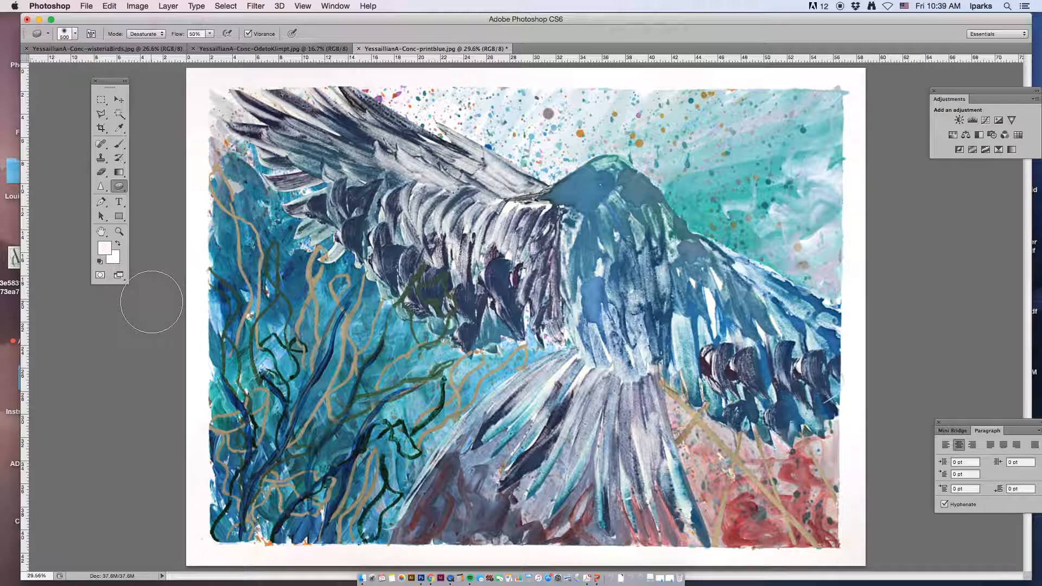
{"action": "mouse_move", "coordinate": [156, 285]}
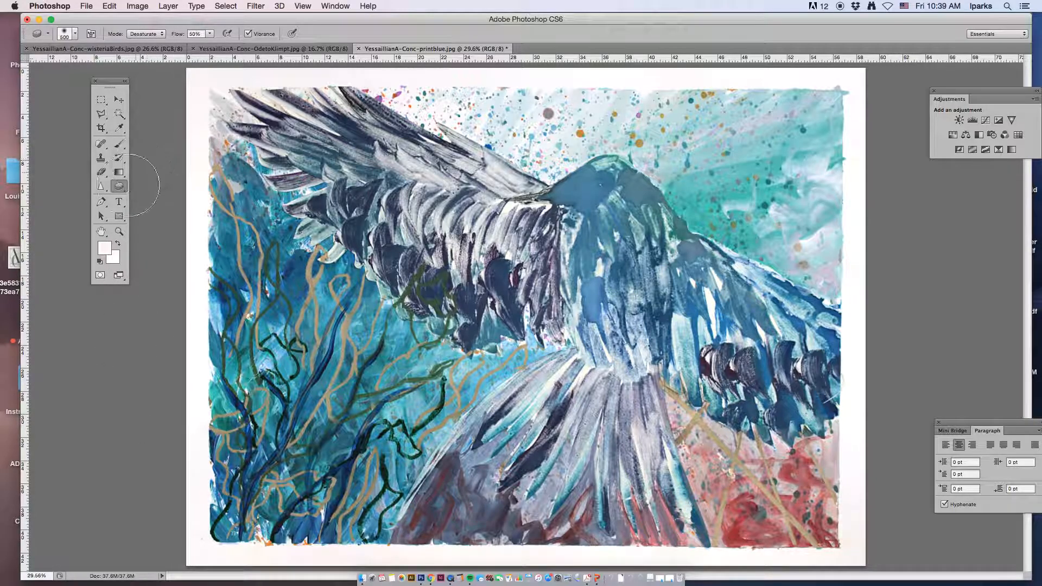
{"action": "left_click", "coordinate": [145, 32]}
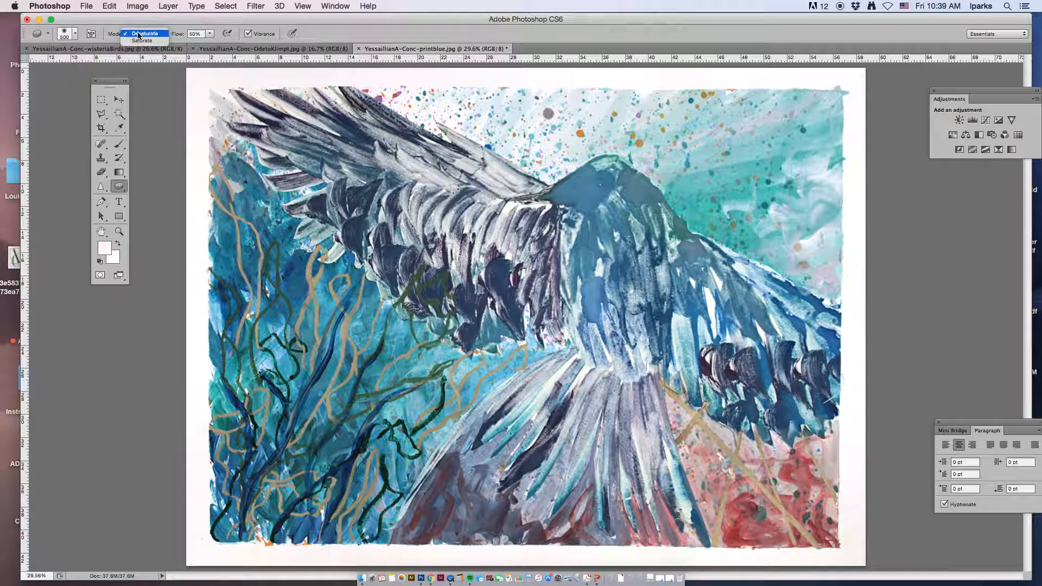
{"action": "left_click", "coordinate": [140, 34]}
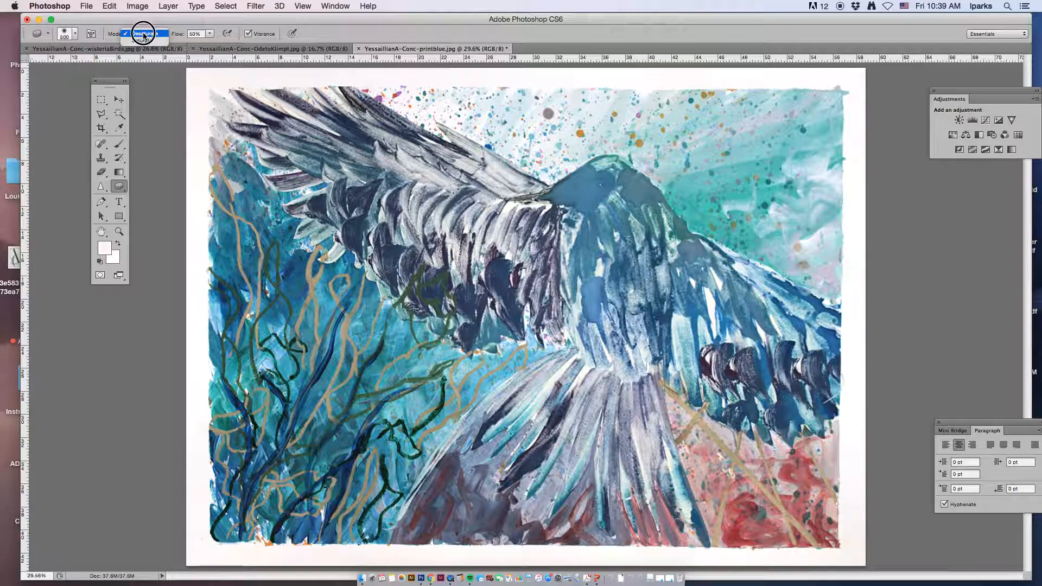
- Confirm Desaturate mode and sponge the colour tint off the left paper edge
{"action": "left_click", "coordinate": [140, 33]}
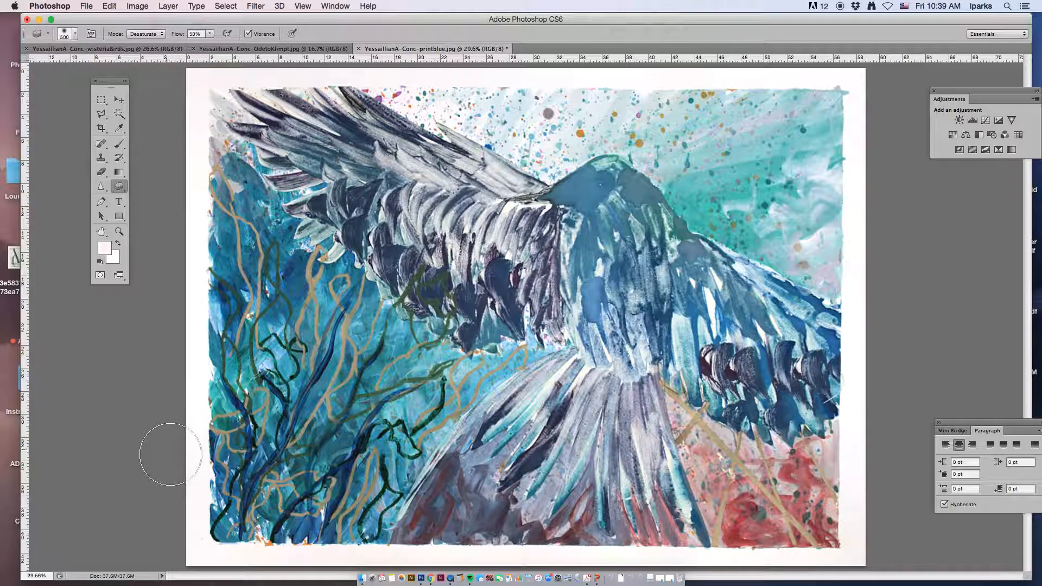
{"action": "mouse_move", "coordinate": [174, 371]}
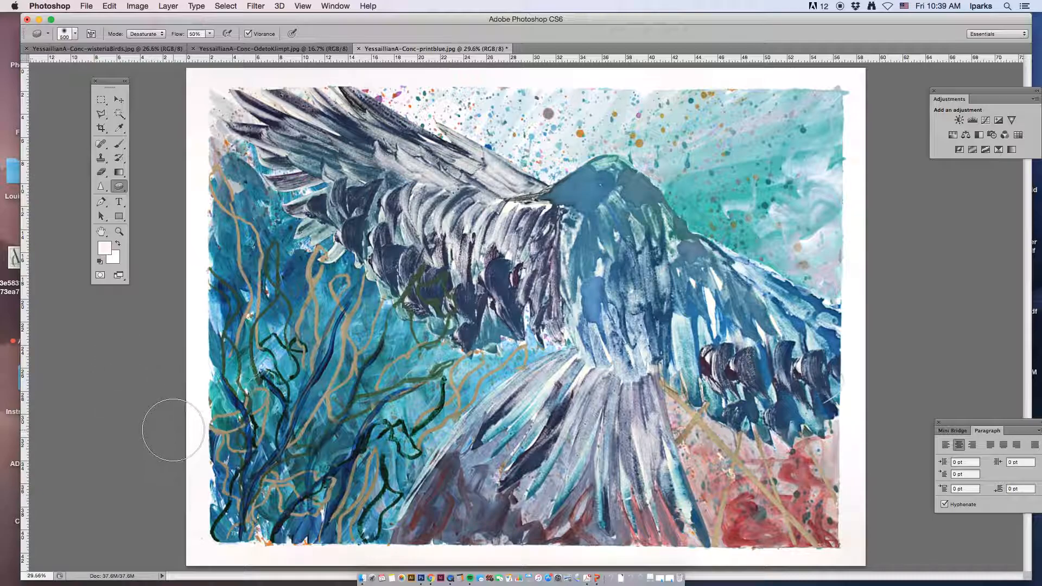
{"action": "left_click", "coordinate": [73, 32]}
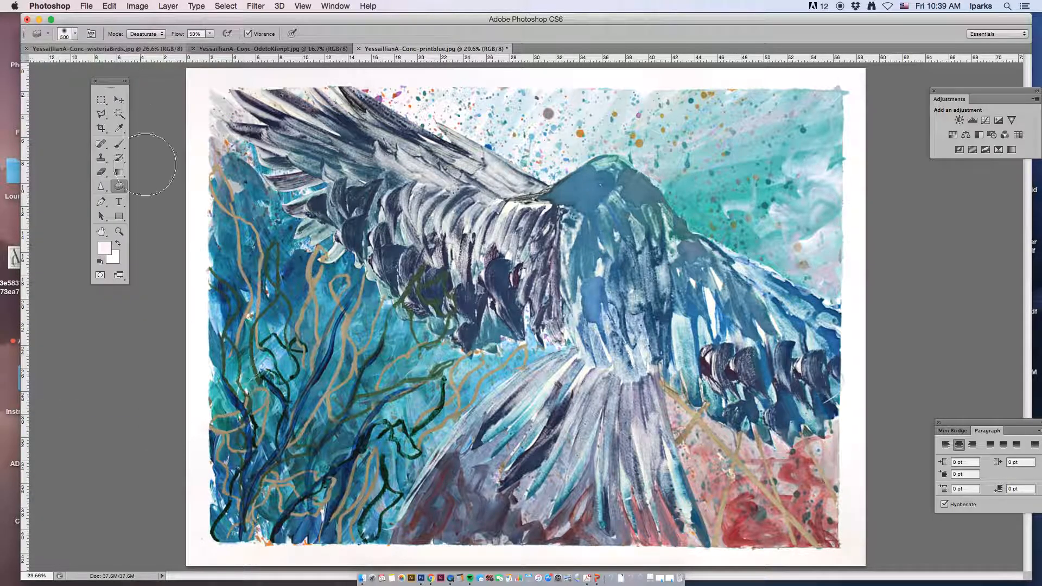
{"action": "mouse_move", "coordinate": [219, 411]}
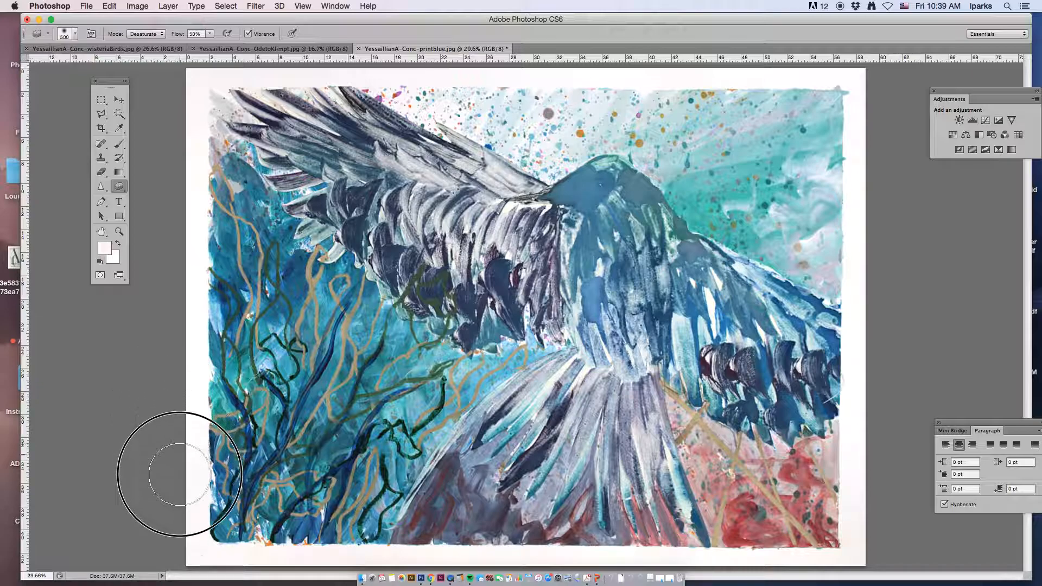
{"action": "mouse_move", "coordinate": [167, 90]}
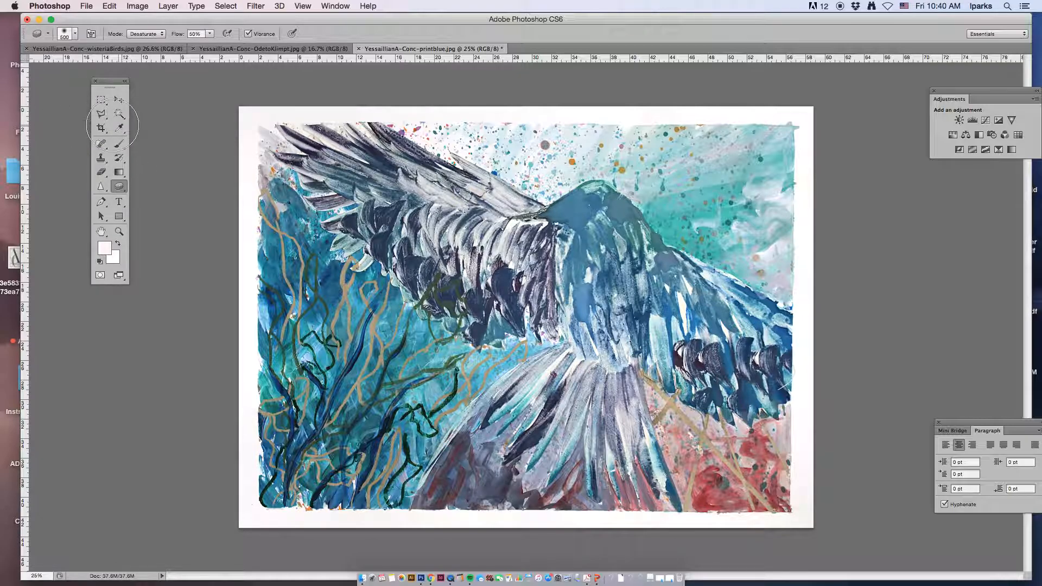
{"action": "left_click", "coordinate": [119, 128]}
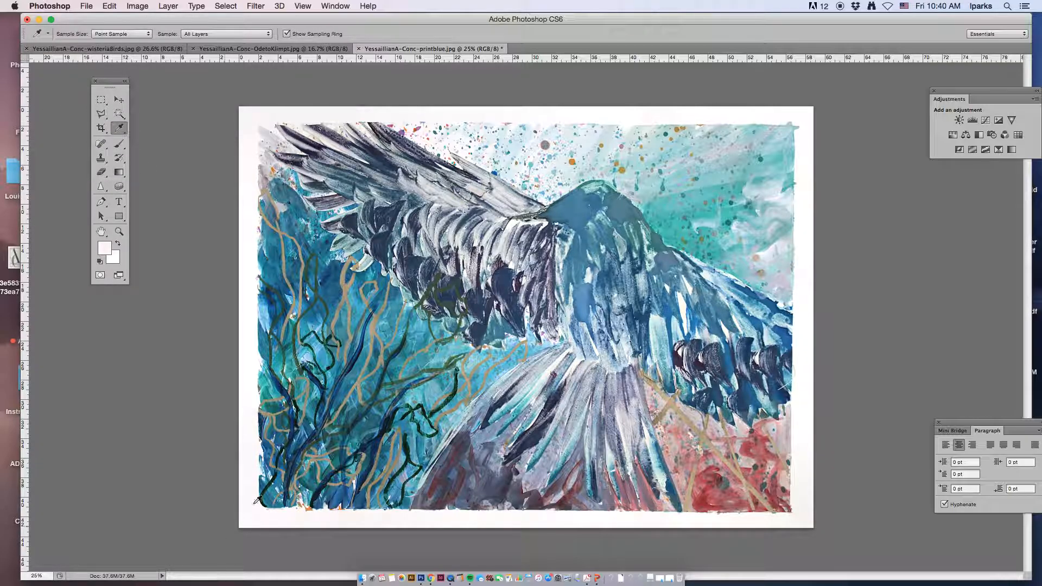
{"action": "left_click", "coordinate": [104, 247]}
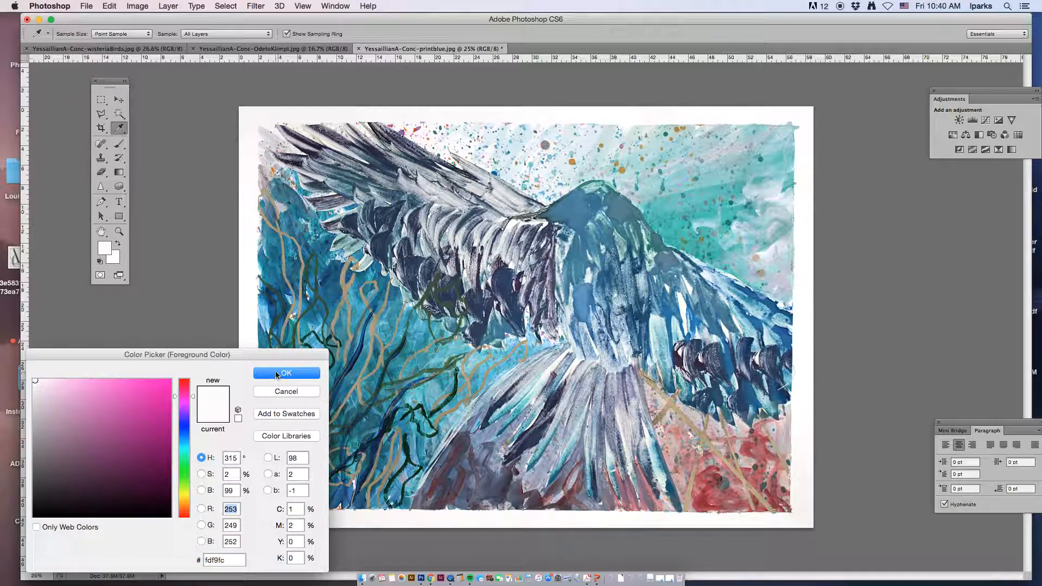
{"action": "left_click", "coordinate": [287, 373]}
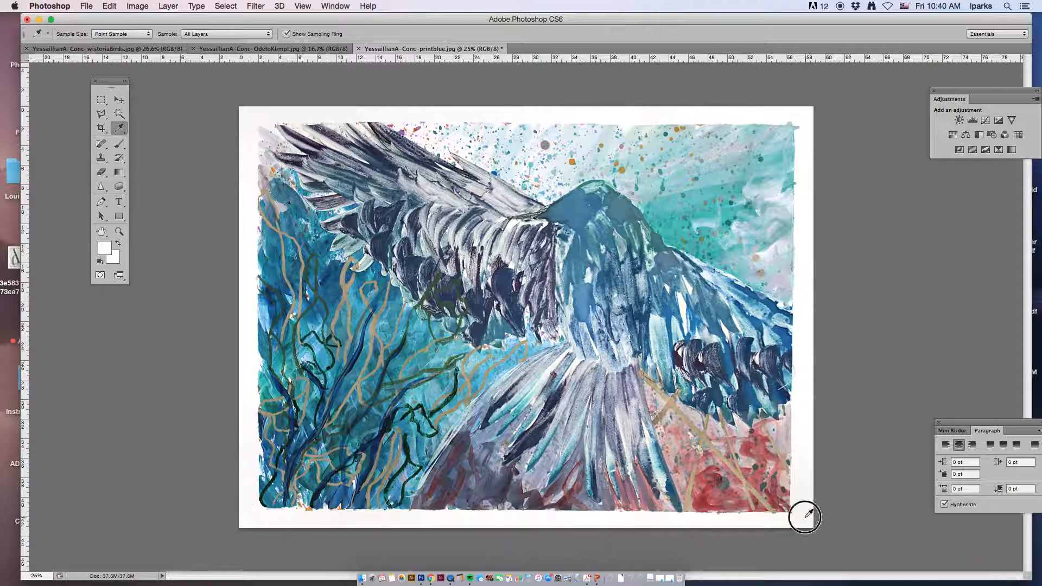
{"action": "left_click", "coordinate": [118, 187]}
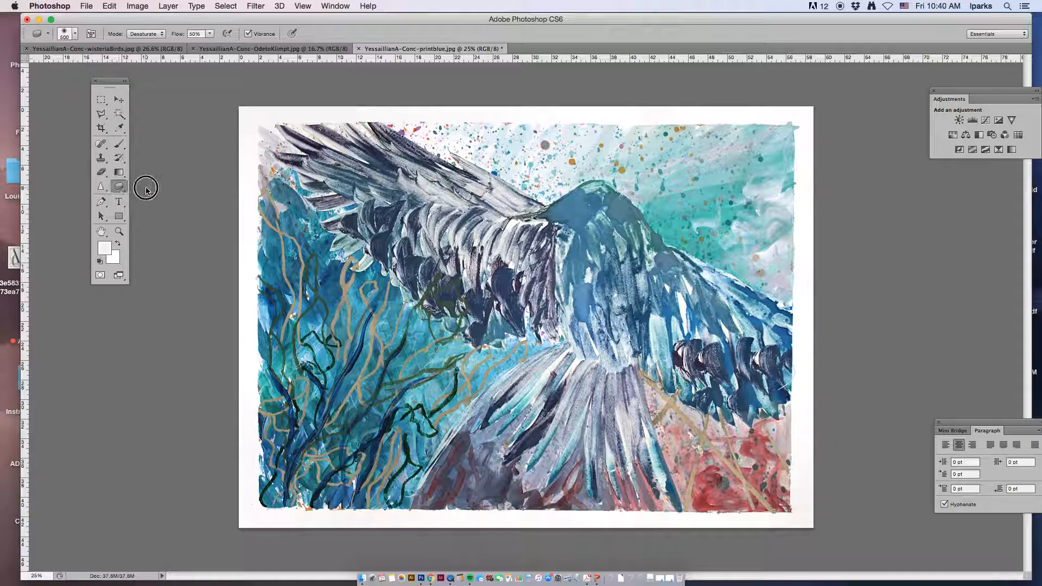